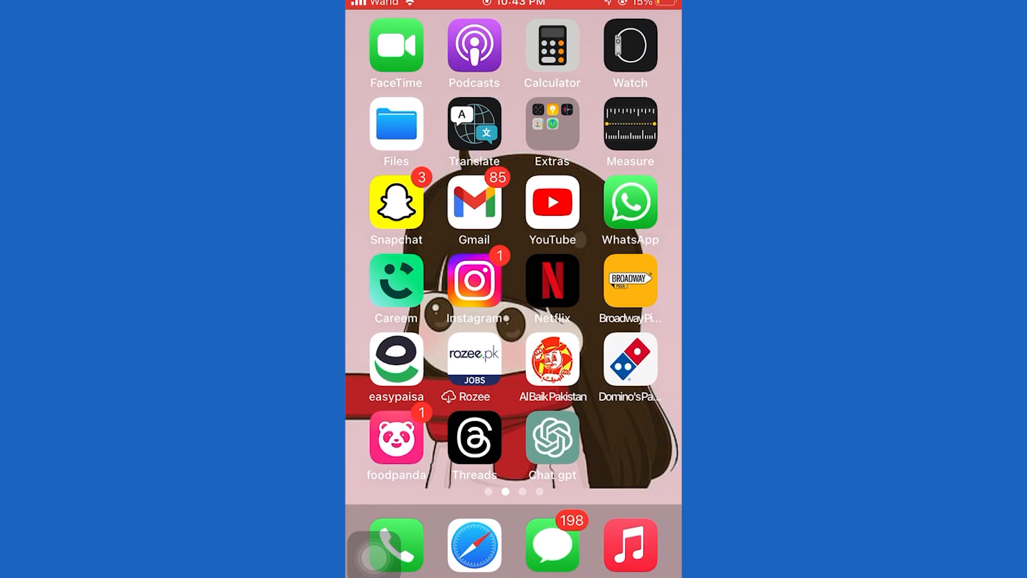
Launch WhatsApp from the Home Screen and unlock it with Touch ID to reach the chats
click(630, 201)
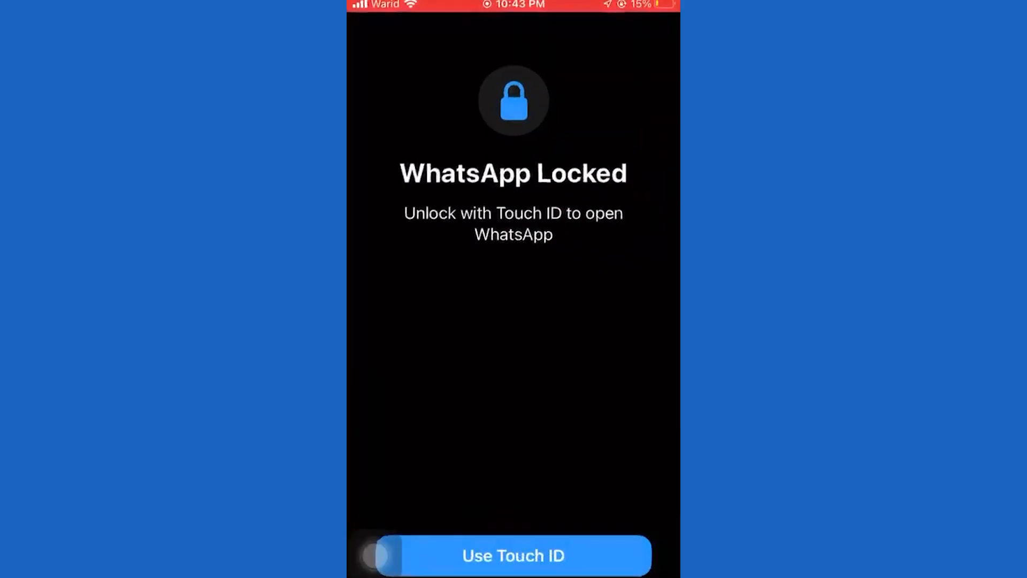
click(513, 556)
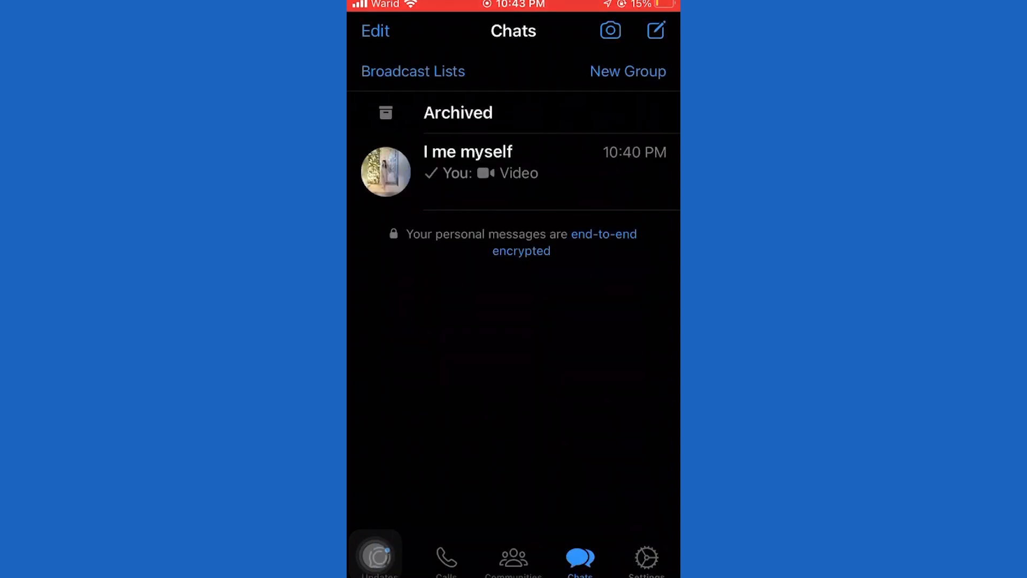
Go to WhatsApp Settings and bring up the Privacy page
click(645, 556)
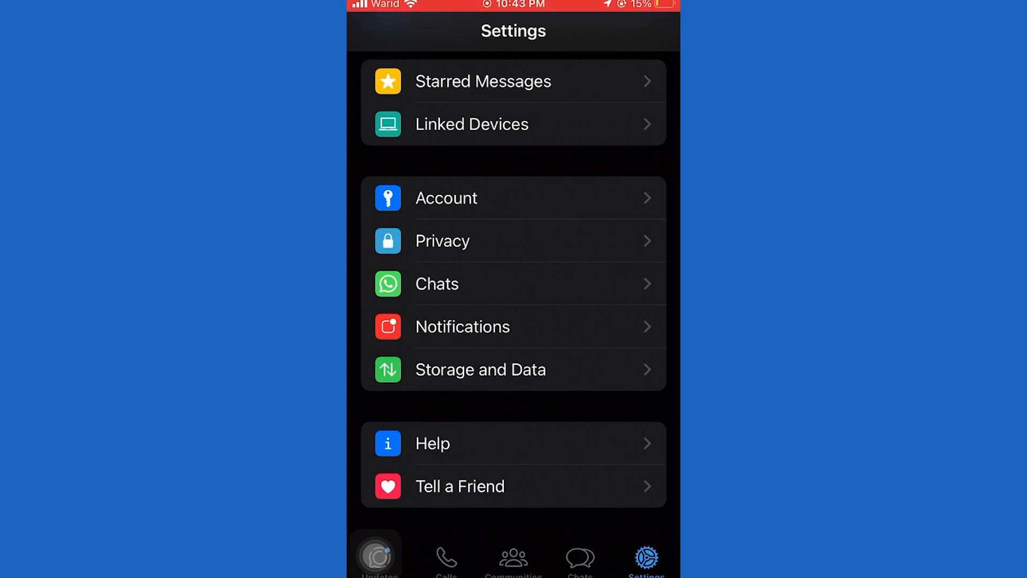
click(442, 241)
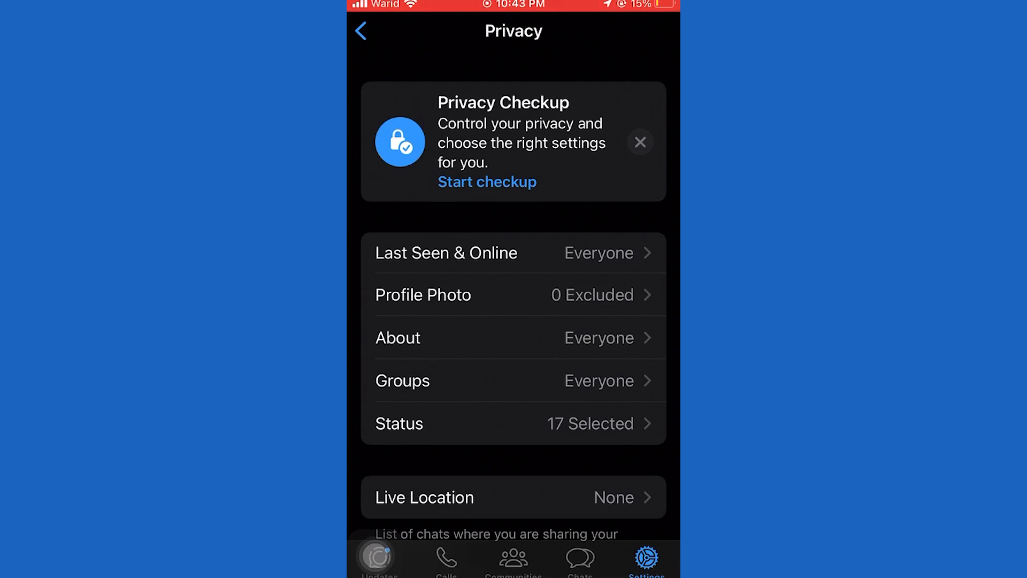
Scroll the Privacy page and switch the Read Receipts toggle off
scroll(down, 3)
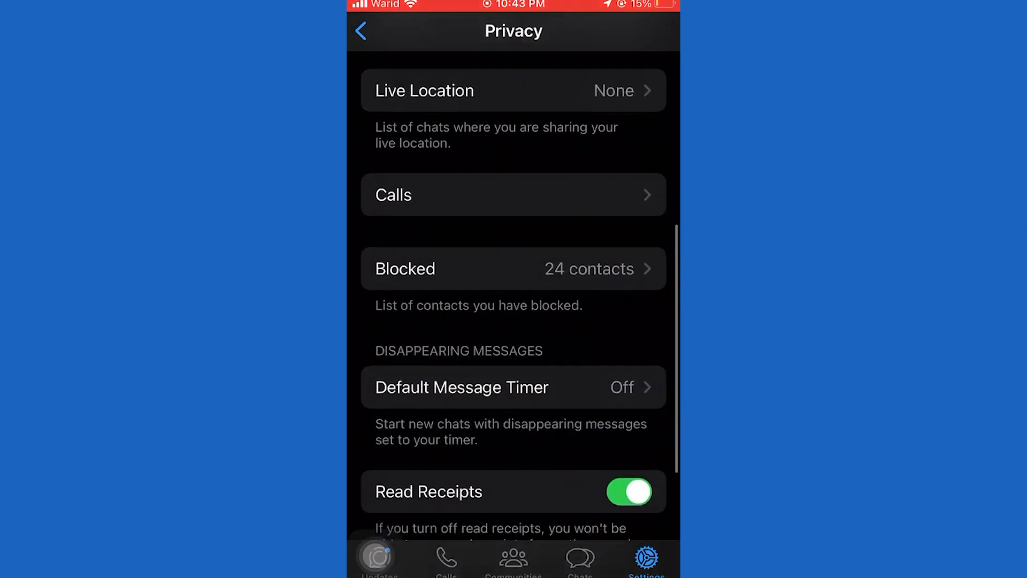
scroll(down, 3)
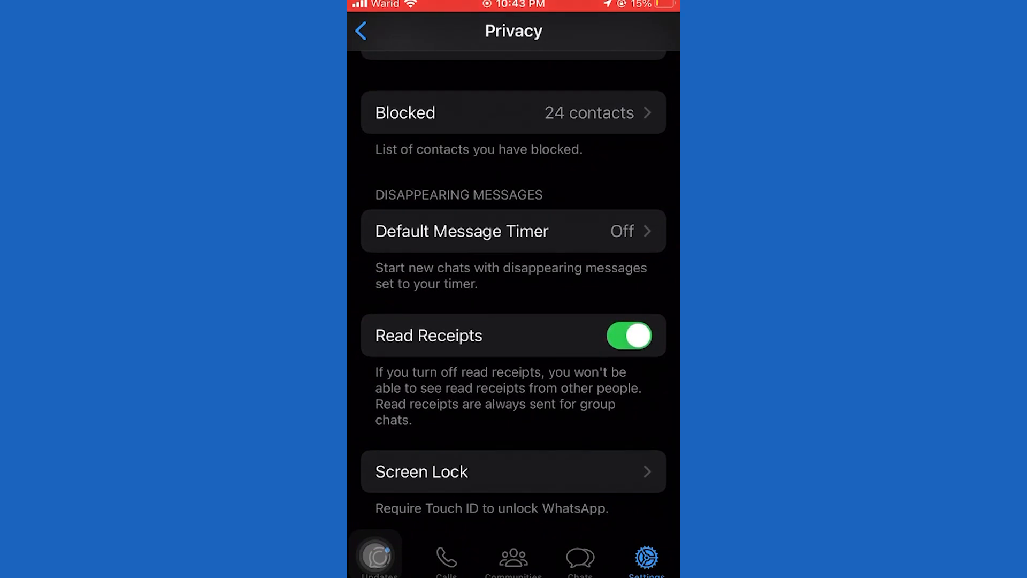
click(627, 335)
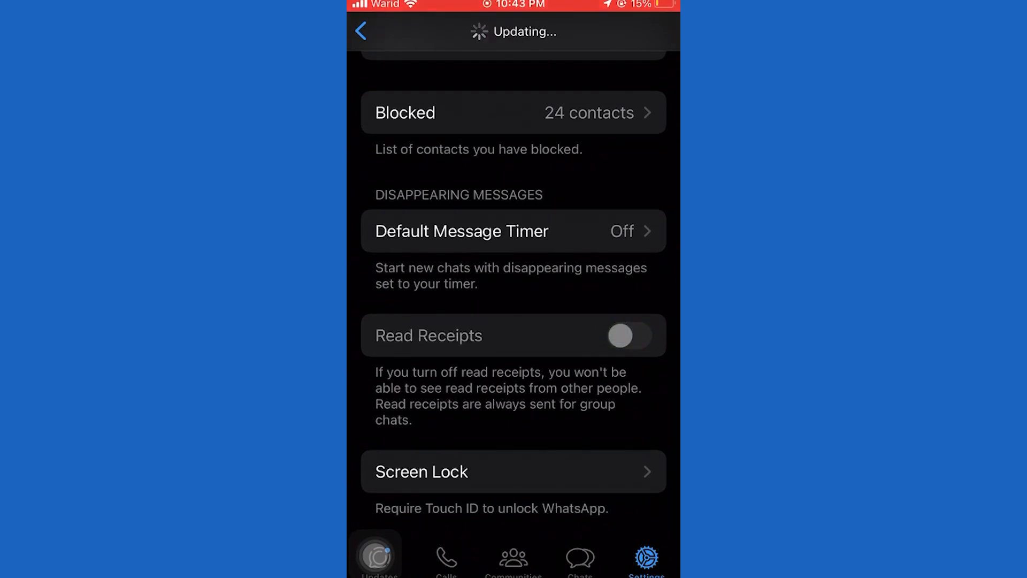
click(629, 335)
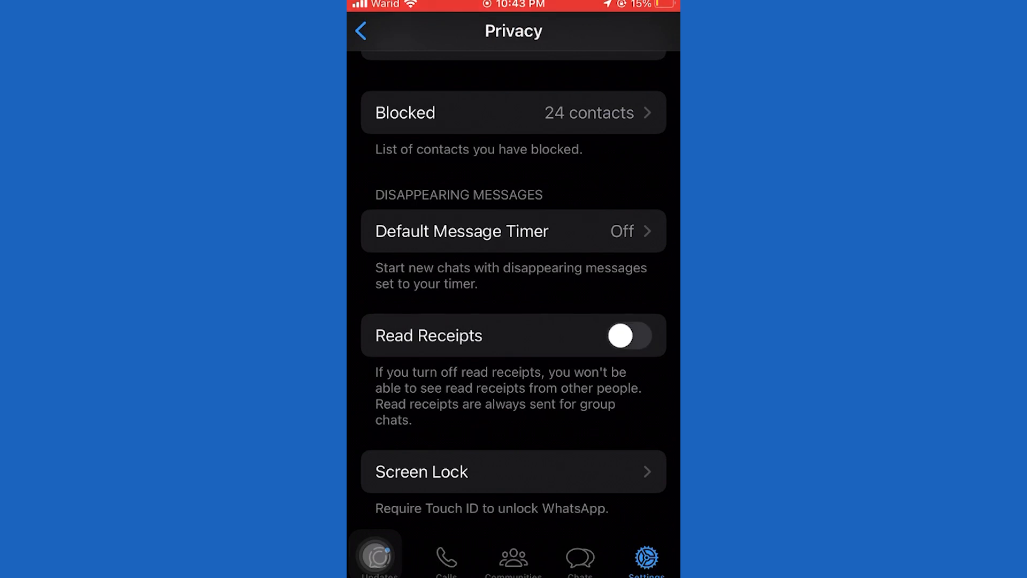